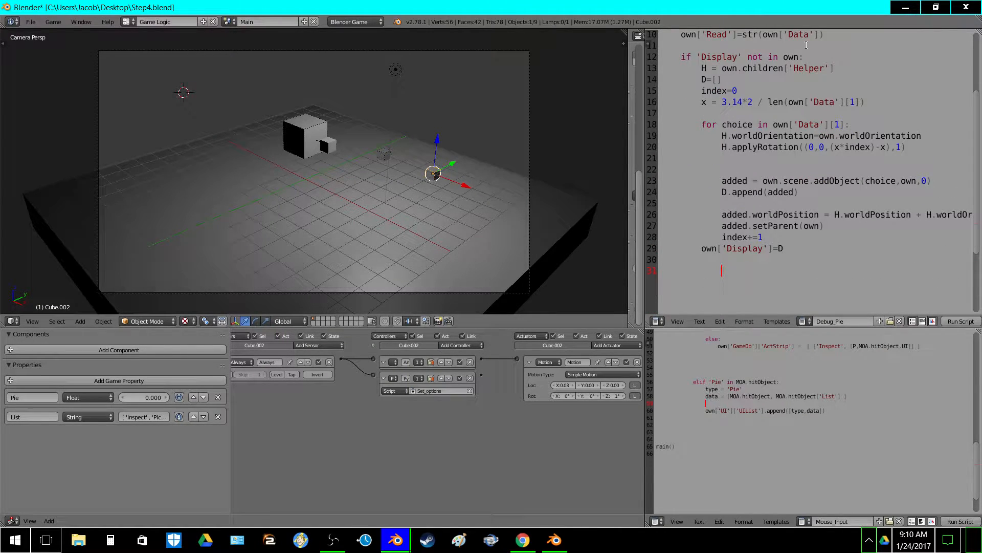
- Show the list of the project's text blocks from the Text Editor header
left_click(842, 321)
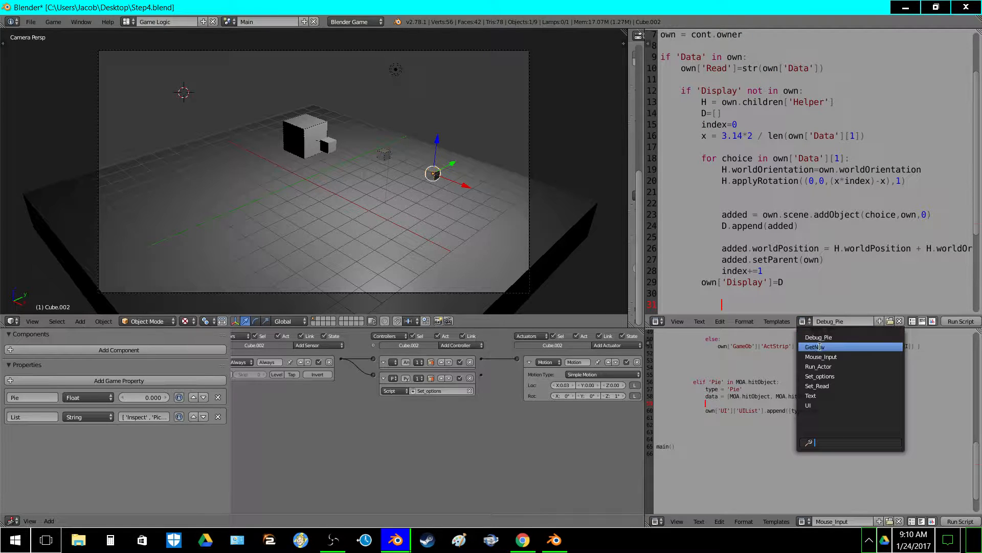
- Display the GetNav script that stores the Steering actuator's navmesh
left_click(817, 347)
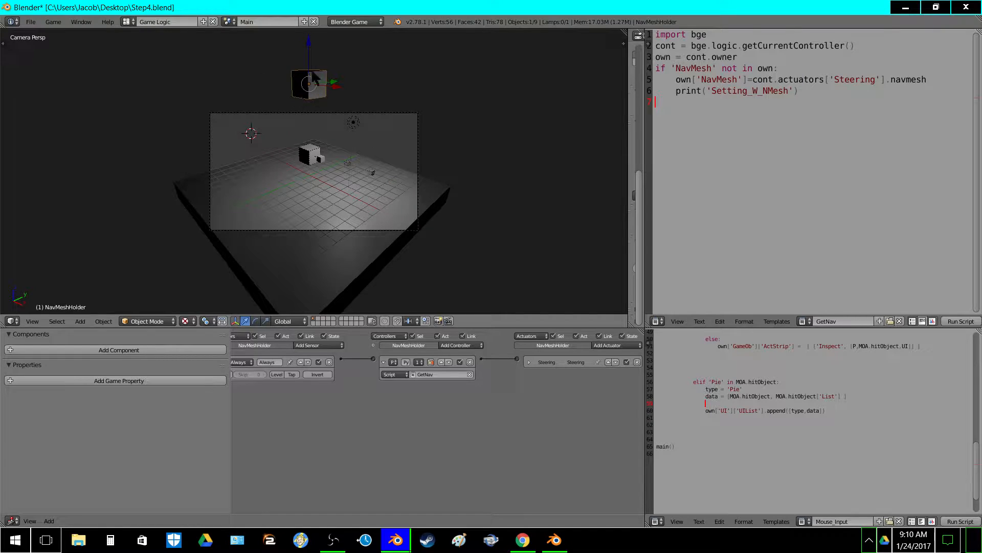
mouse_move(273, 113)
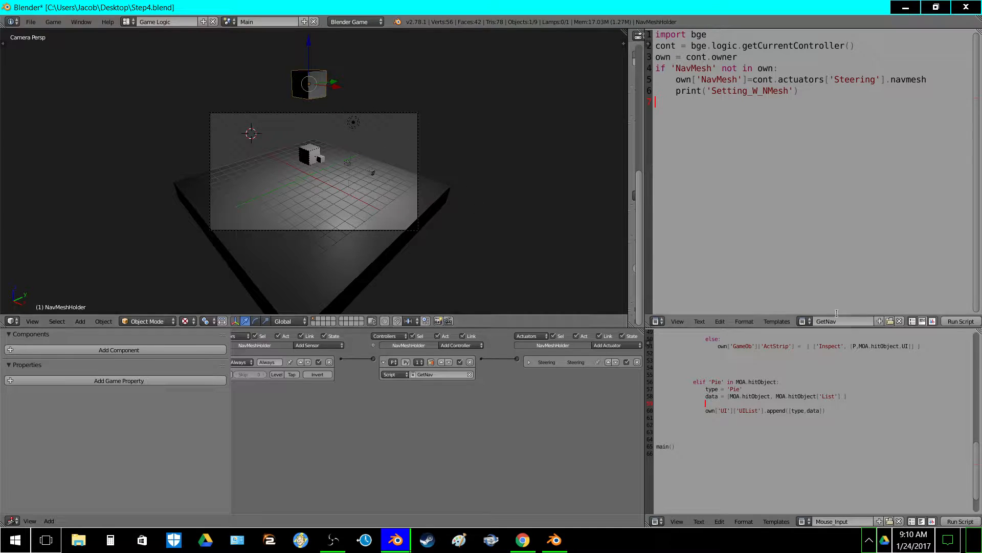
- Start the Game Engine and watch the Actor's Read debug property show a position vector
left_click(843, 321)
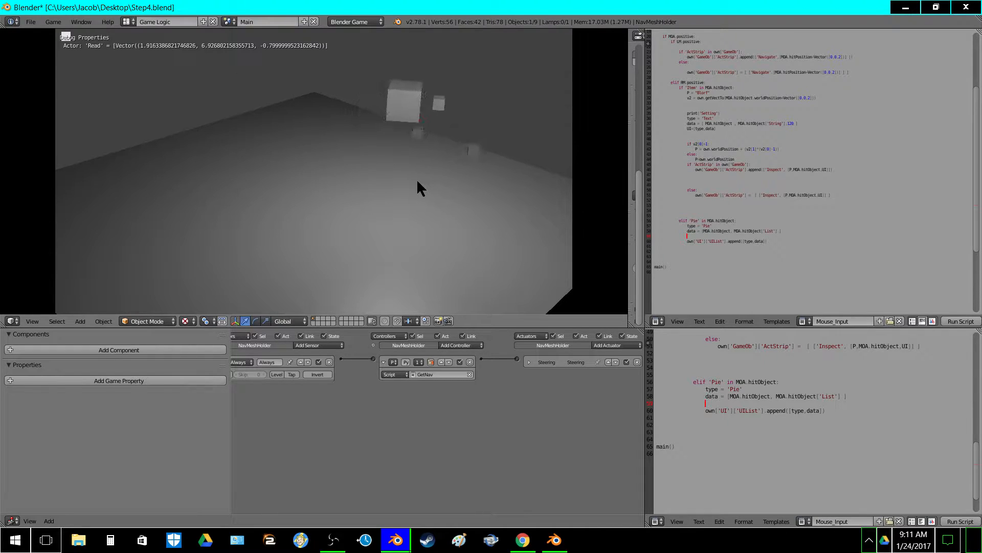
left_click(408, 106)
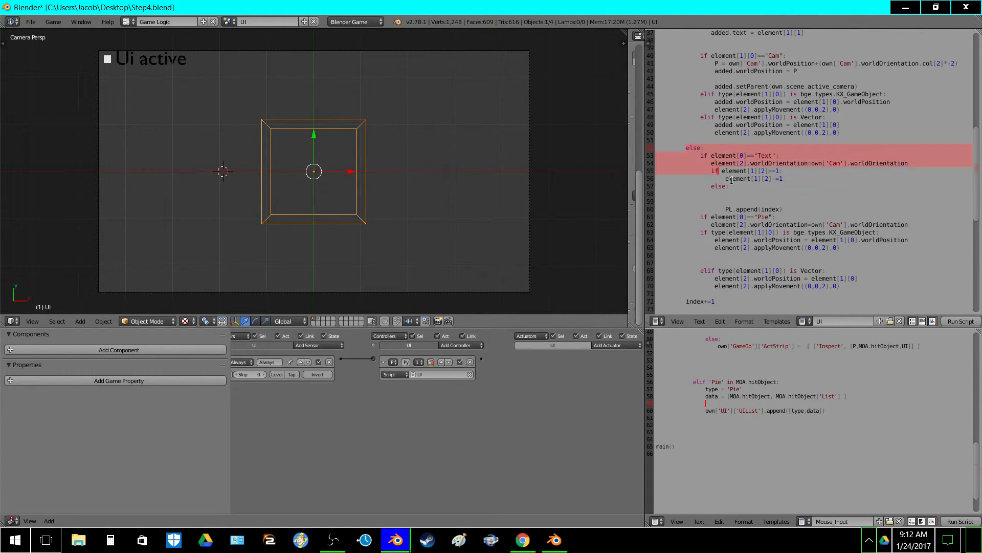
- Scroll through the UI script to its multi_delete cleanup loop, then list the scripts
scroll("down", 3)
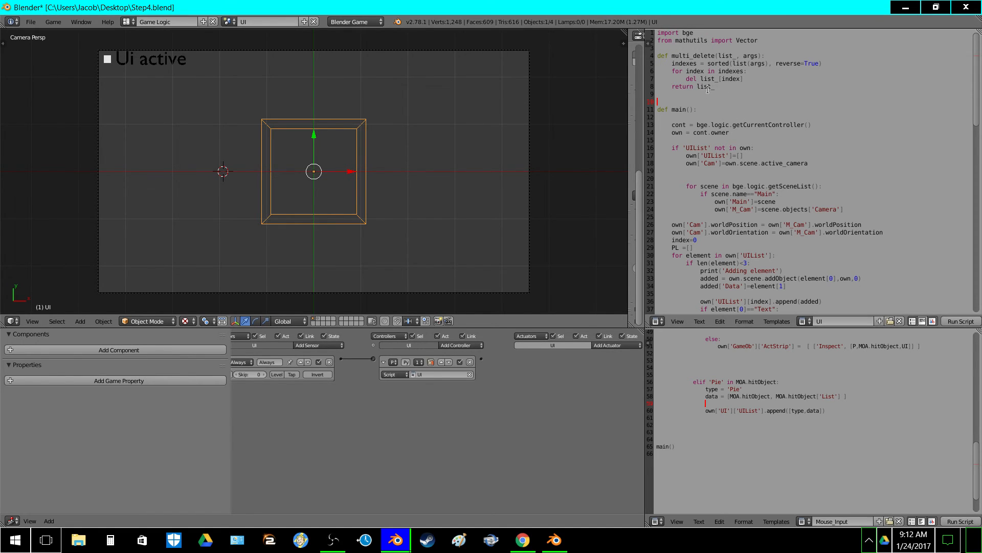
scroll("down", 3)
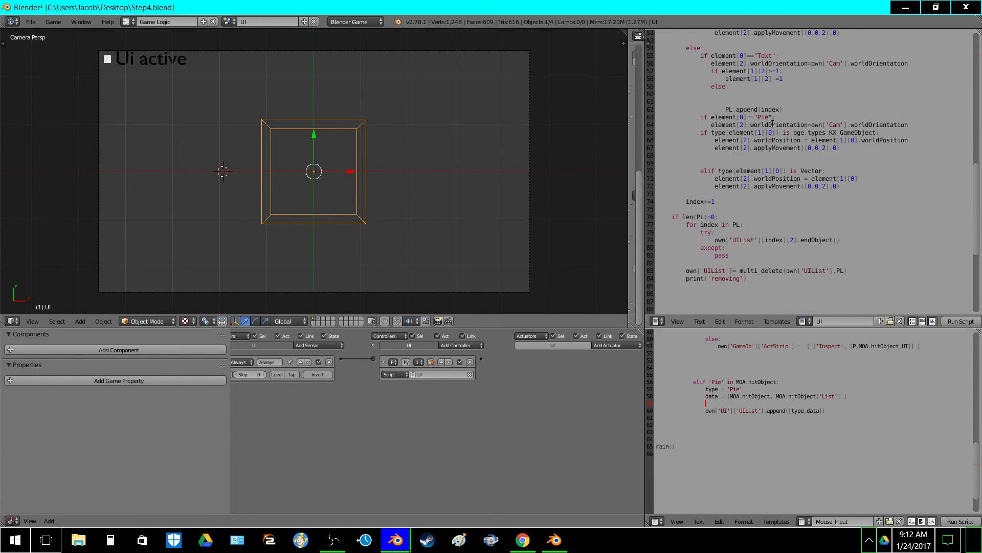
left_click(803, 320)
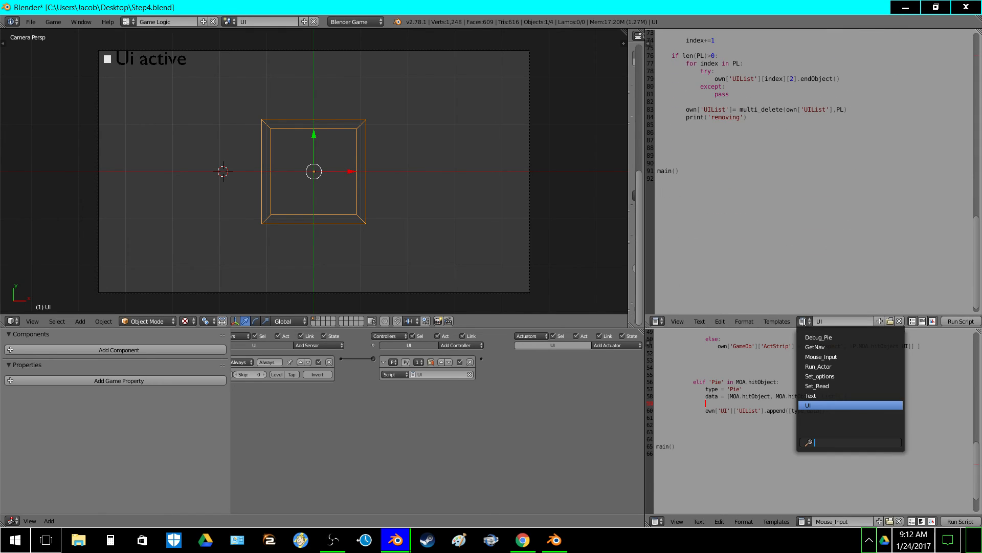